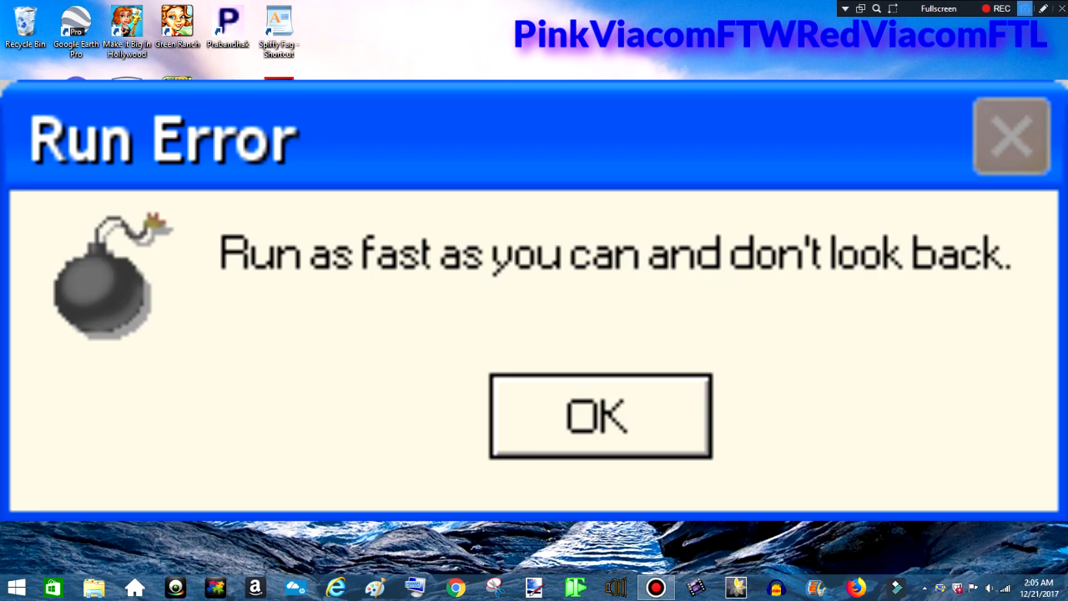
# - Dismiss the Run Error dialog with OK
pyautogui.click(599, 416)
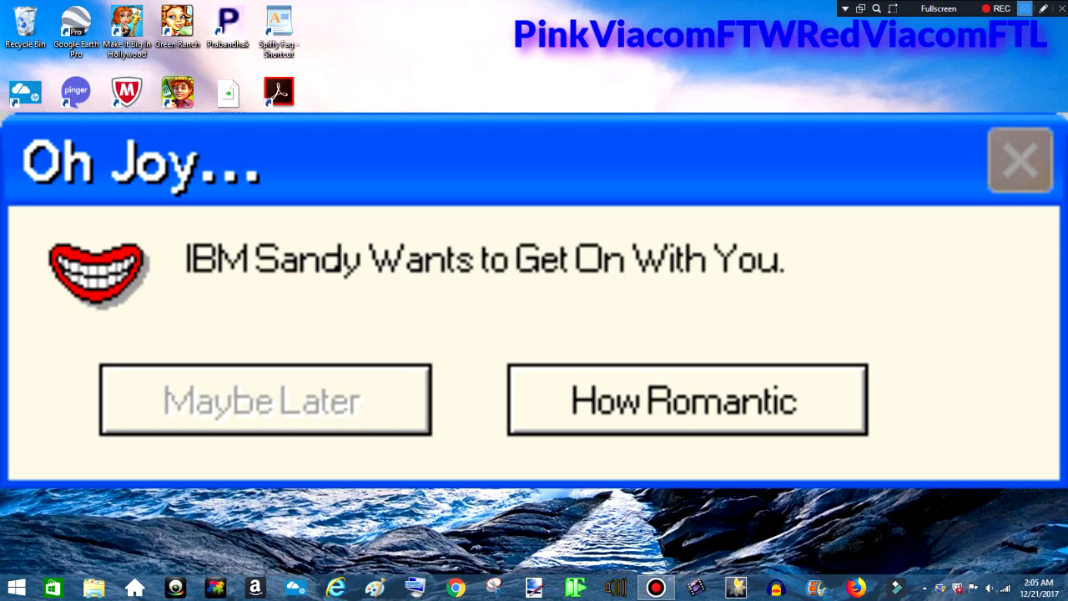
# - Accept IBM Sandy with How Romantic, then confirm deleting all drive files
pyautogui.click(685, 399)
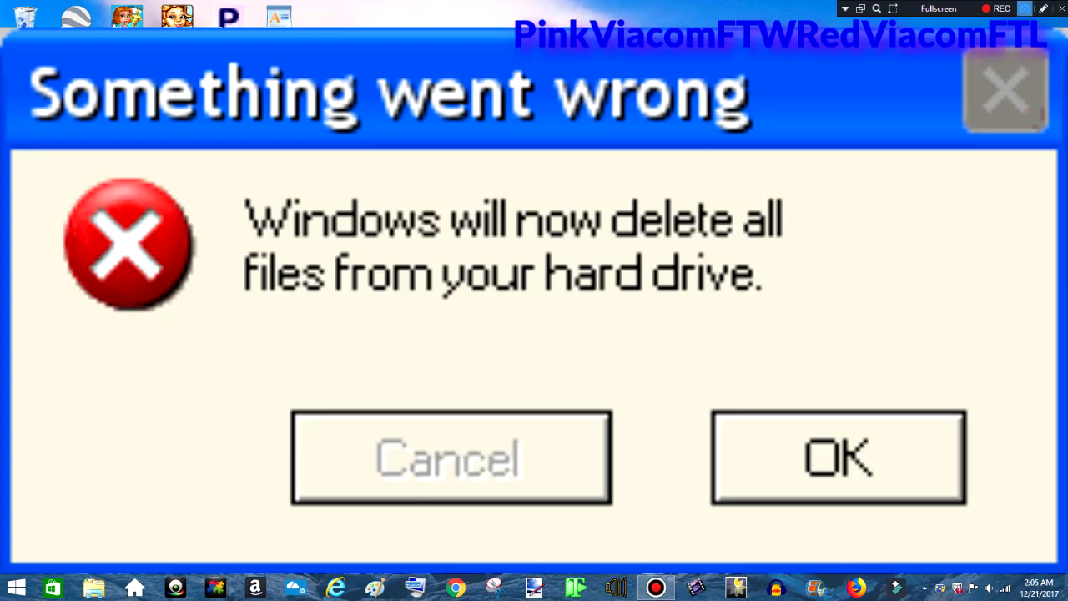
pyautogui.click(838, 457)
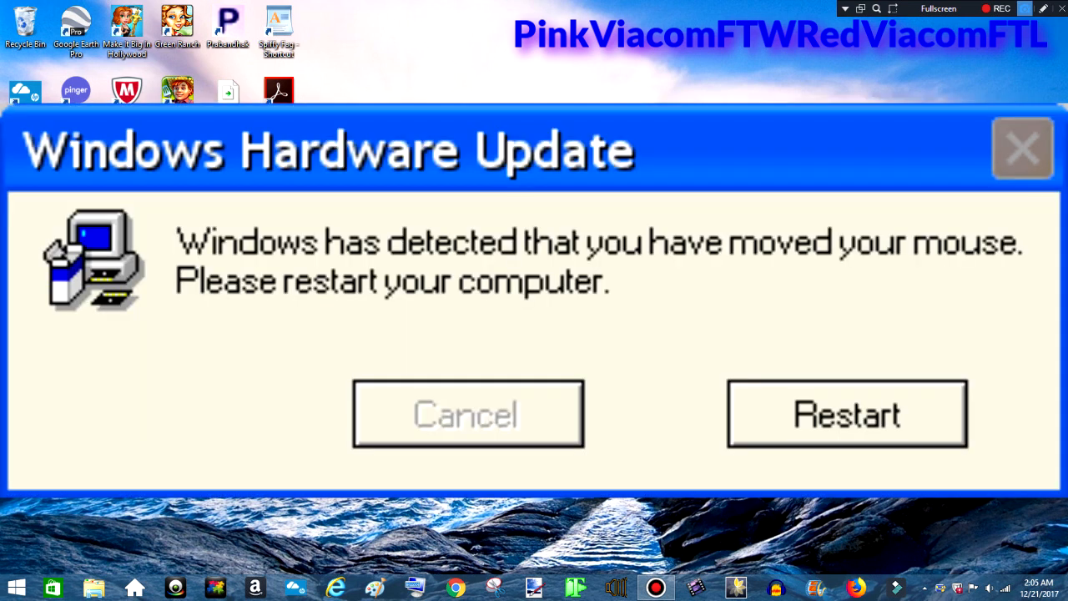
# - Choose Restart on Hardware Update, then Yes to remove the infected 'Microsoft Windows' file
pyautogui.click(846, 414)
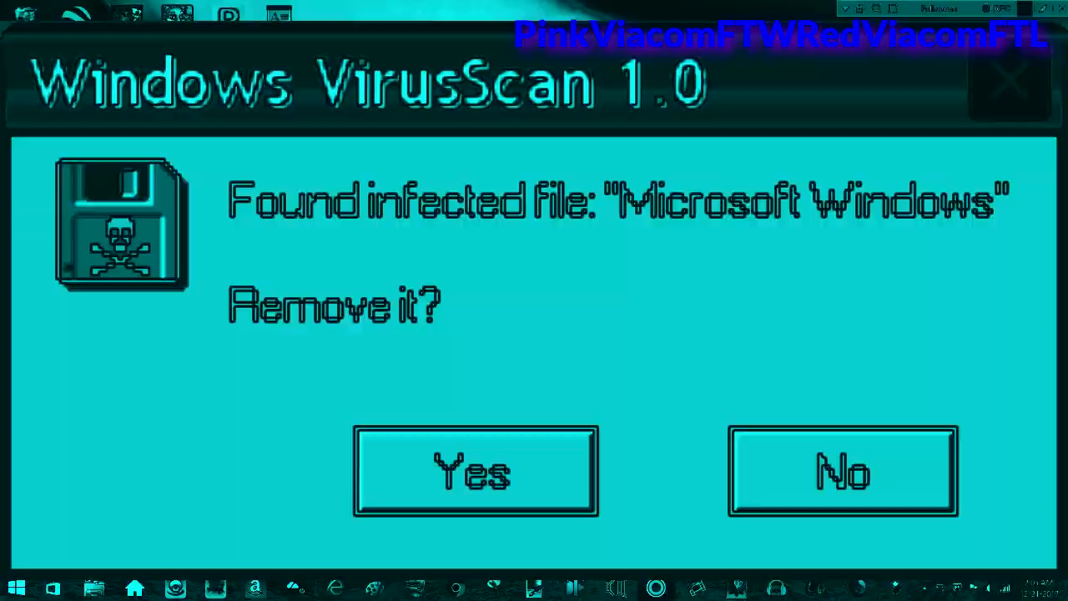
pyautogui.click(474, 469)
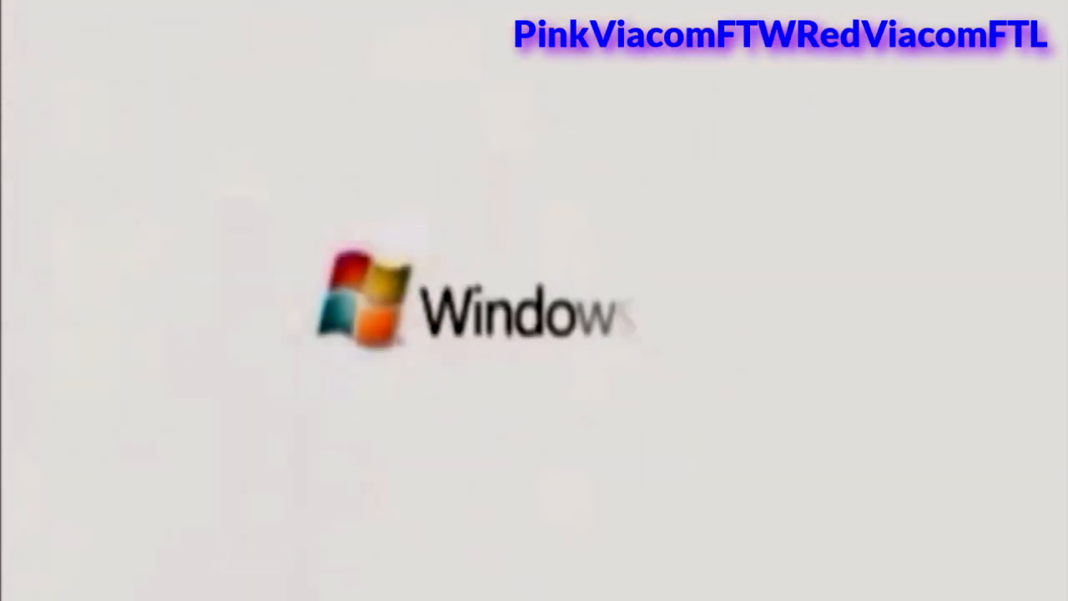